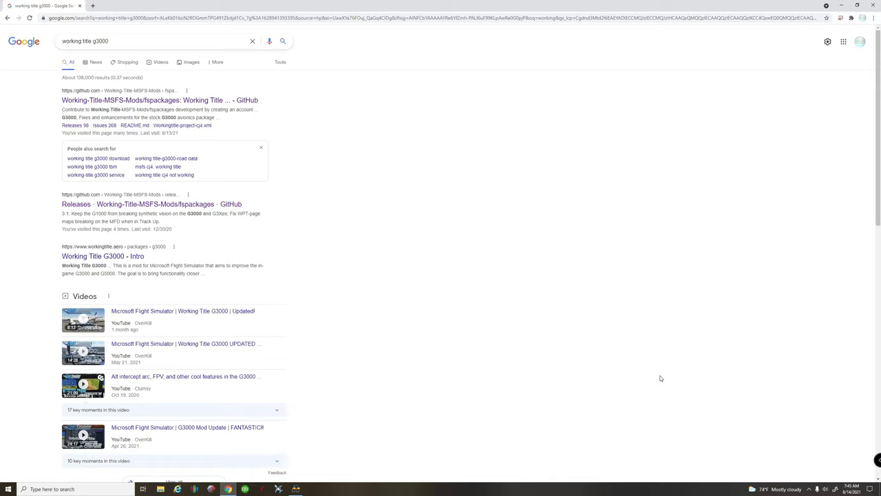
pyautogui.moveTo(461, 259)
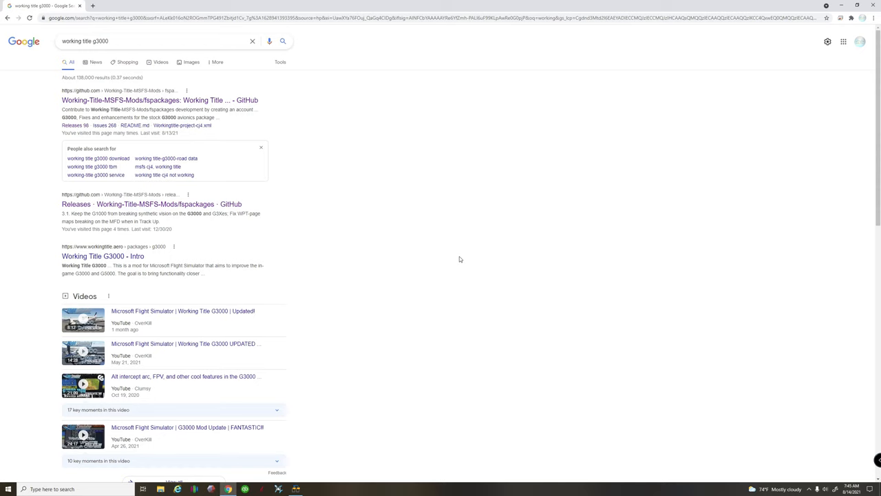
pyautogui.moveTo(260, 115)
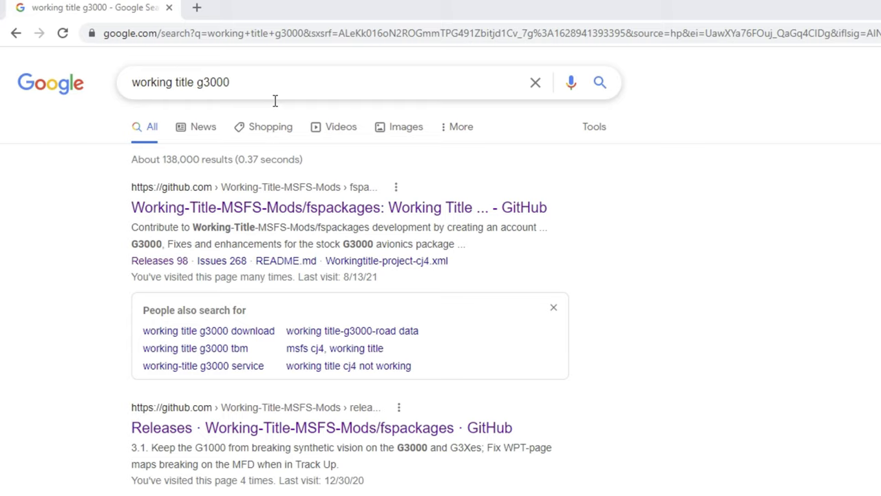
pyautogui.moveTo(280, 91)
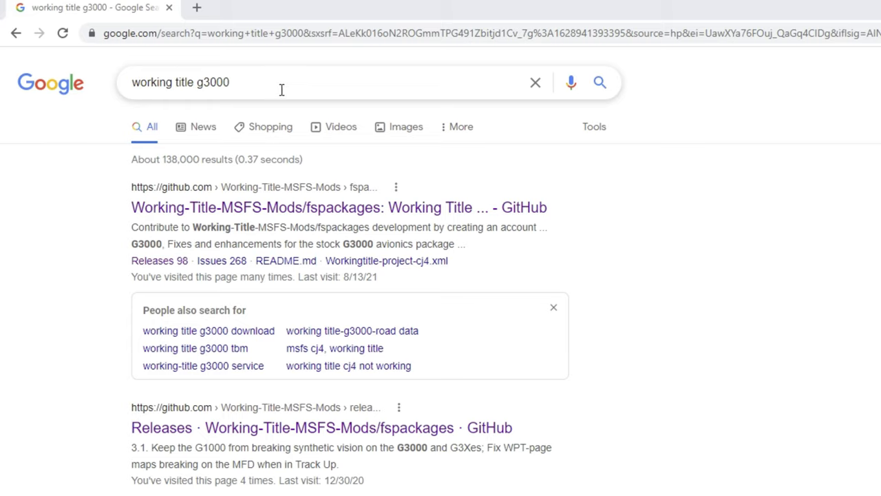
pyautogui.moveTo(192, 90)
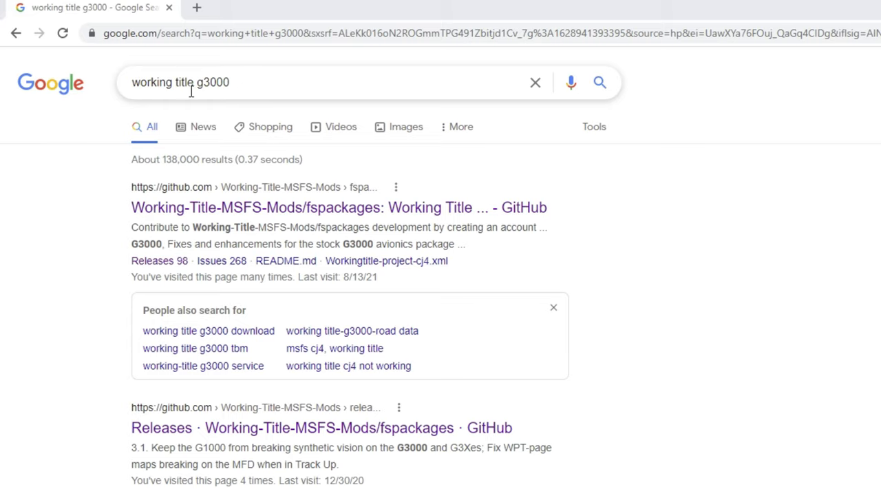
pyautogui.moveTo(218, 95)
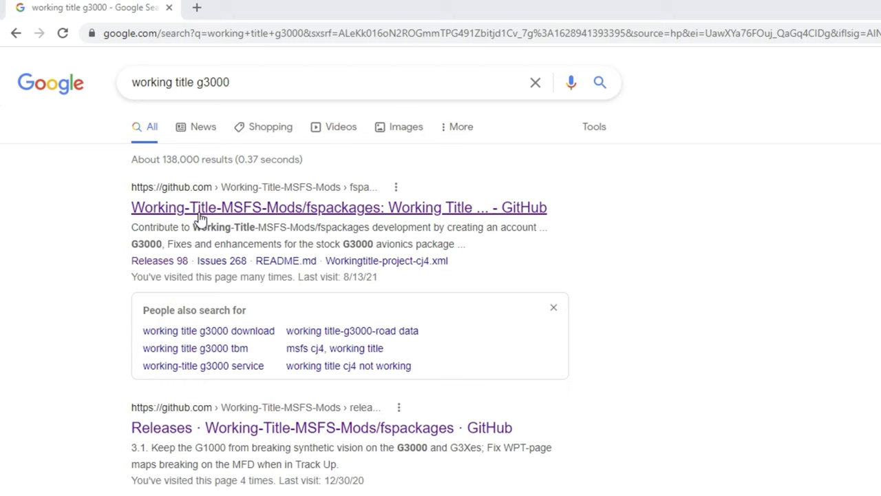
# - Open the Working-Title-MSFS-Mods/fspackages repository and scroll to its project table showing G3000 v0.7.4
pyautogui.click(338, 207)
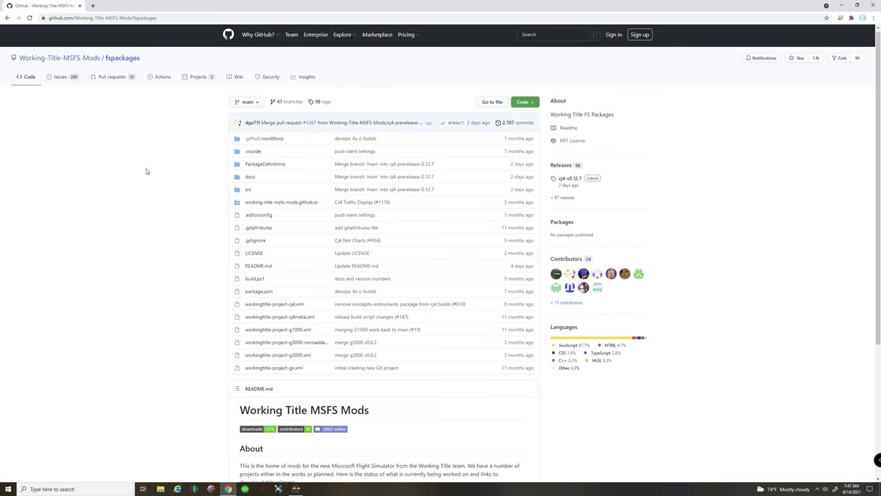
pyautogui.scroll(-3)
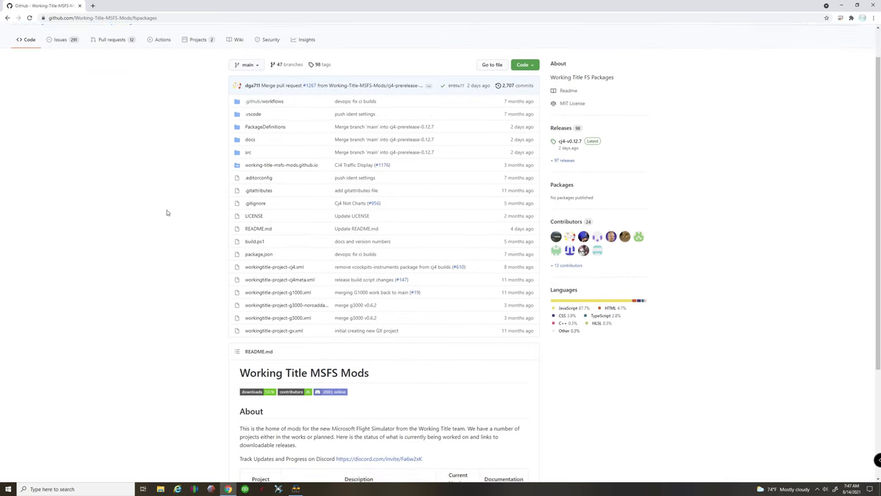
pyautogui.scroll(-3)
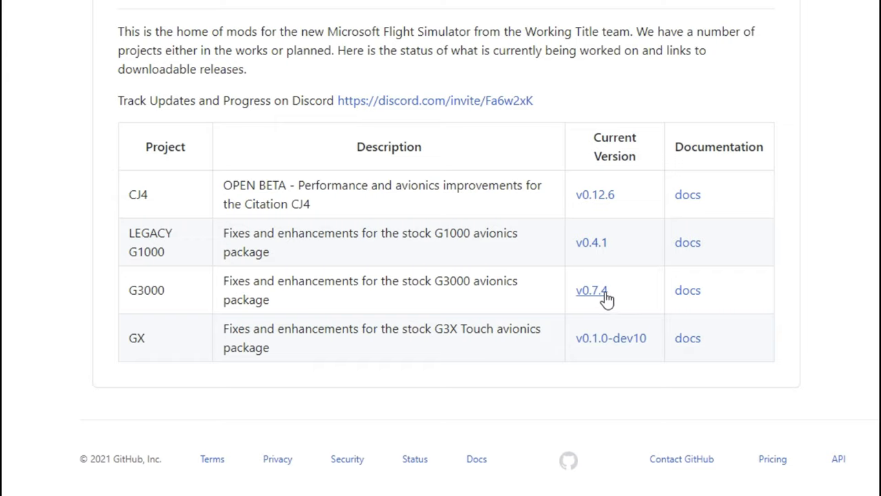
pyautogui.moveTo(604, 297)
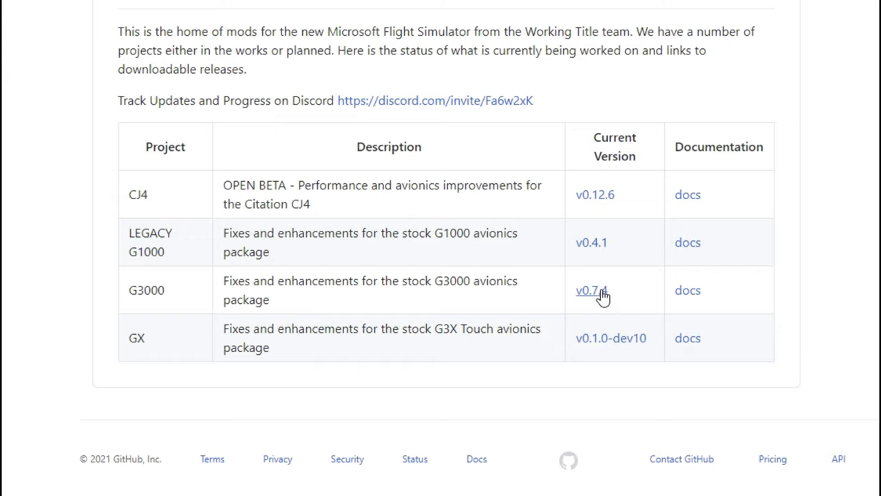
pyautogui.moveTo(208, 279)
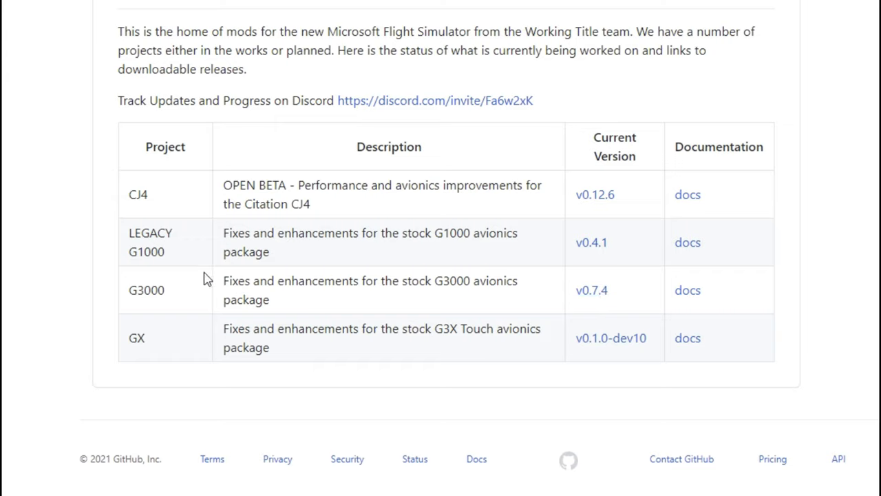
pyautogui.moveTo(544, 234)
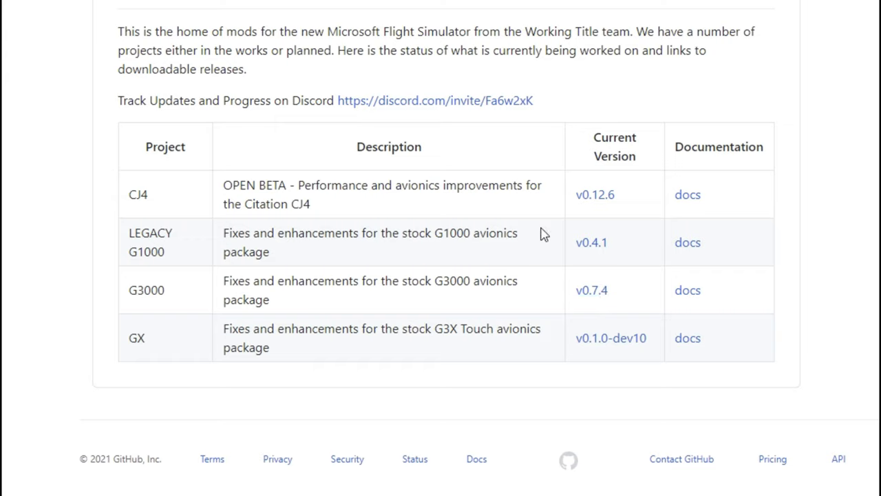
pyautogui.moveTo(556, 210)
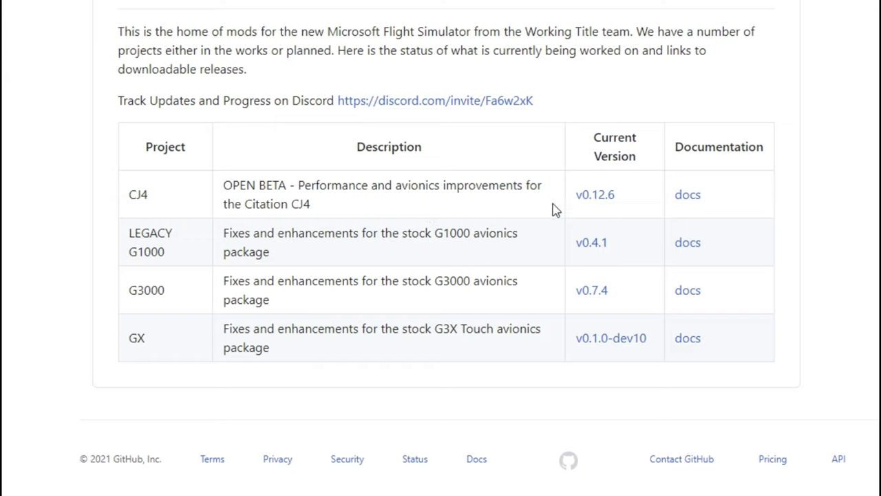
pyautogui.moveTo(344, 301)
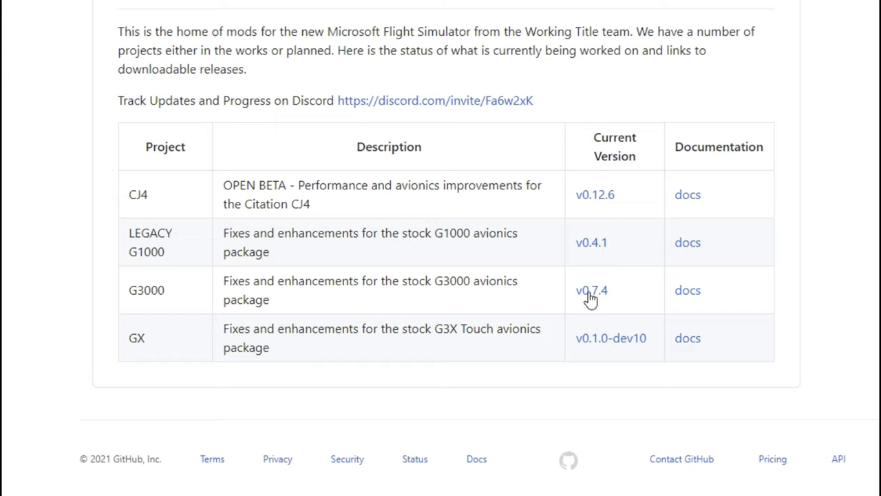
# - View the g3000-v0.7.4 tag, then go to the fspackages Releases list headed by cj4-v0.12.7
pyautogui.click(591, 290)
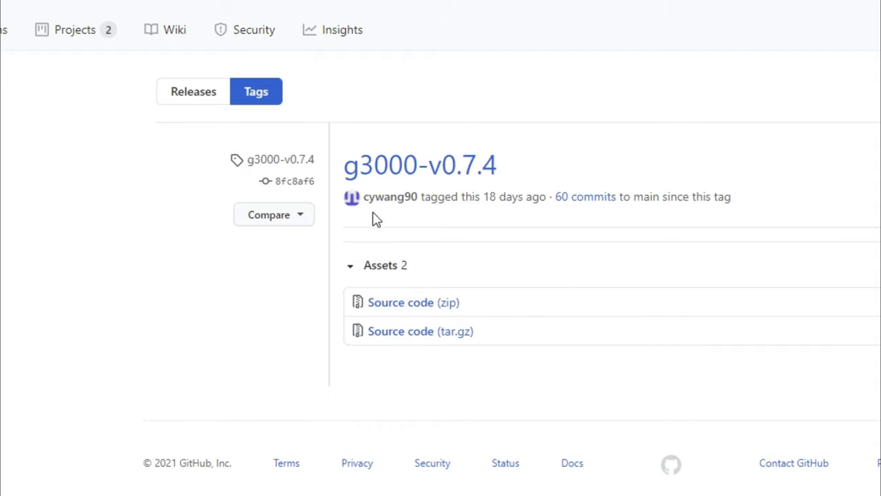
pyautogui.moveTo(525, 358)
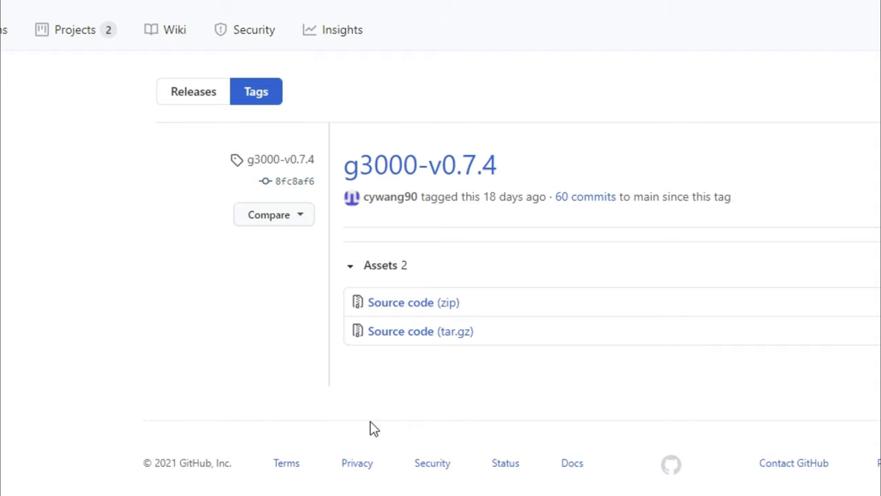
pyautogui.moveTo(118, 208)
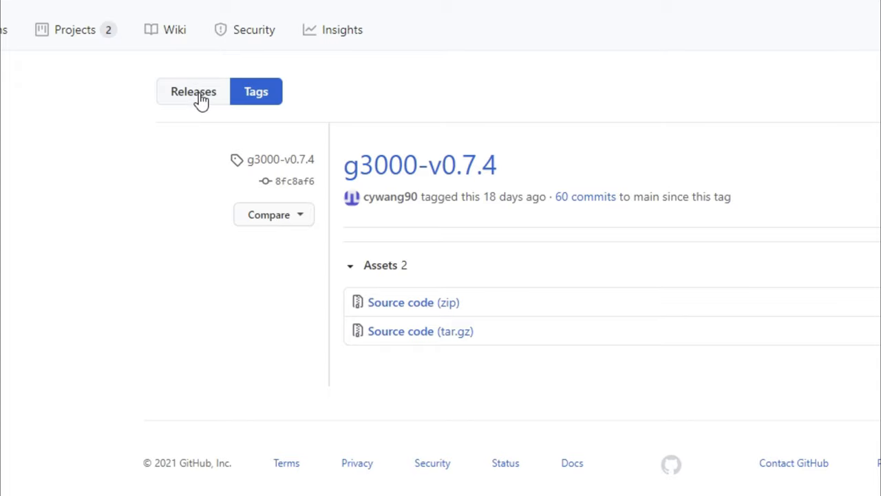
pyautogui.click(193, 91)
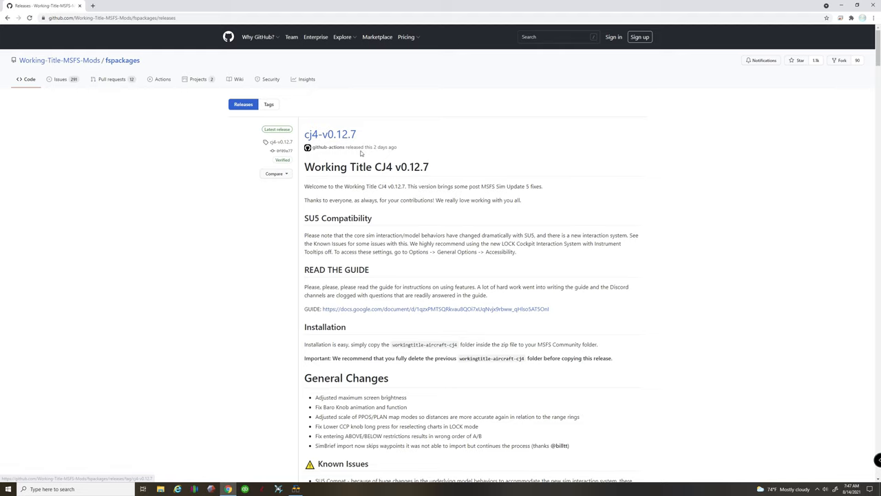
pyautogui.moveTo(330, 134)
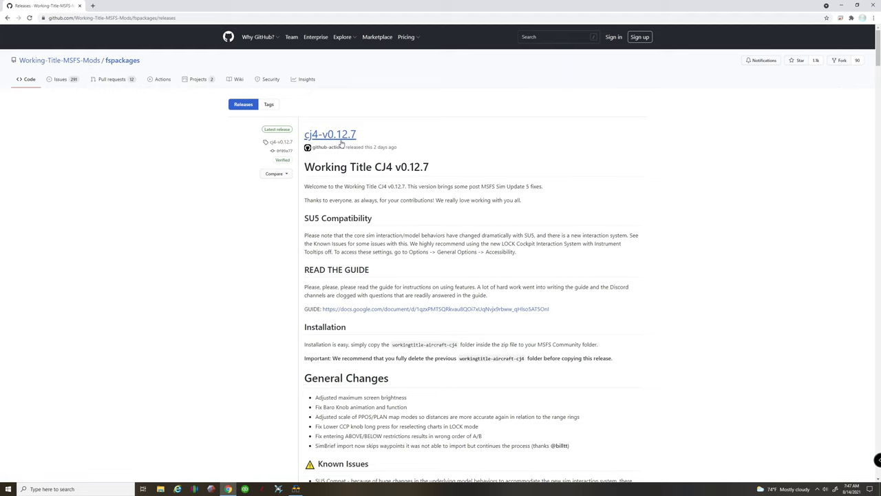
# - Scroll the fspackages releases list down to the g3000-v0.7.4a release and open its page
pyautogui.scroll(-3)
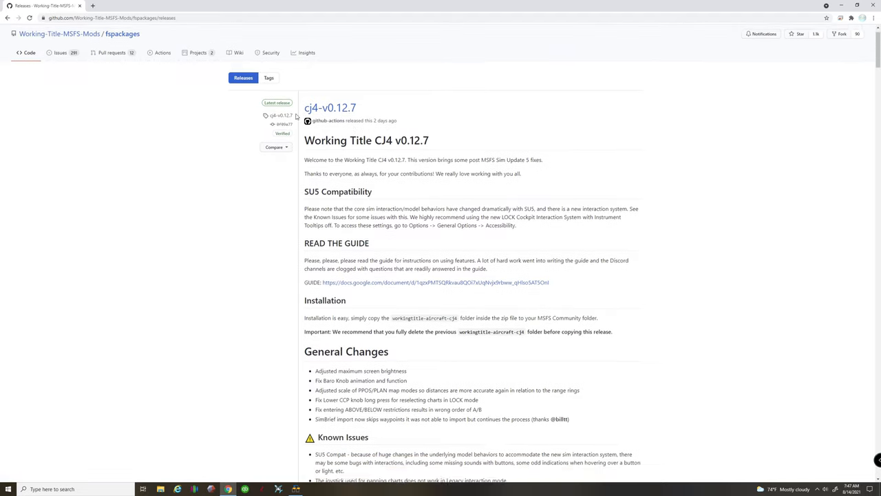
pyautogui.scroll(-3)
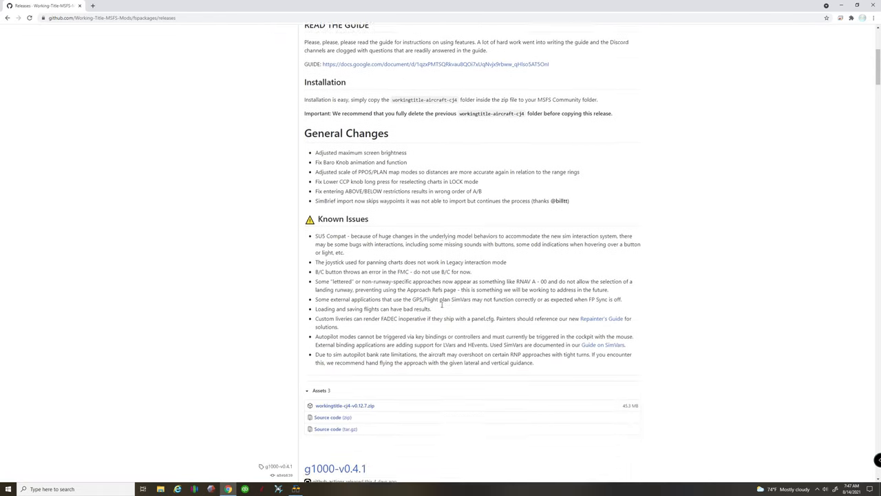
pyautogui.scroll(-3)
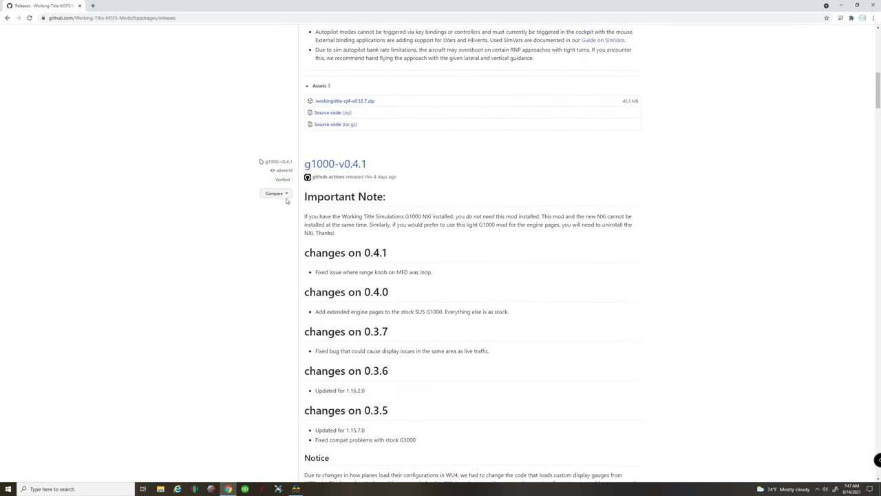
pyautogui.scroll(-3)
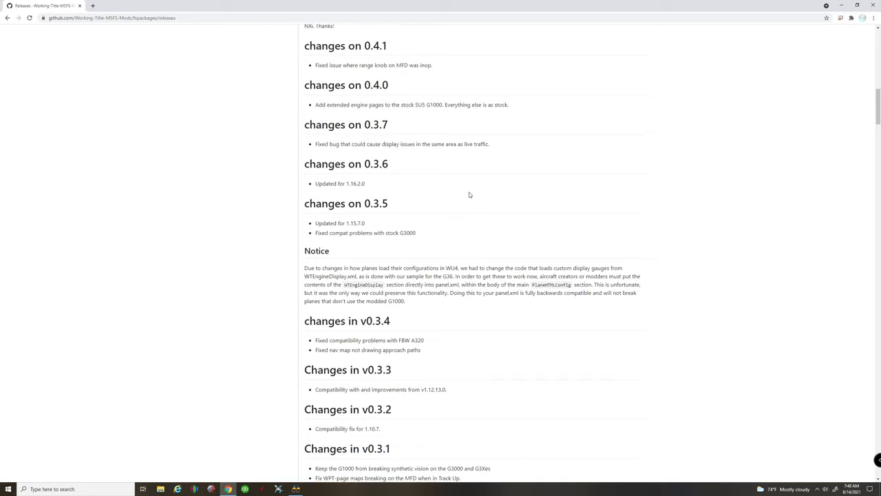
pyautogui.scroll(-3)
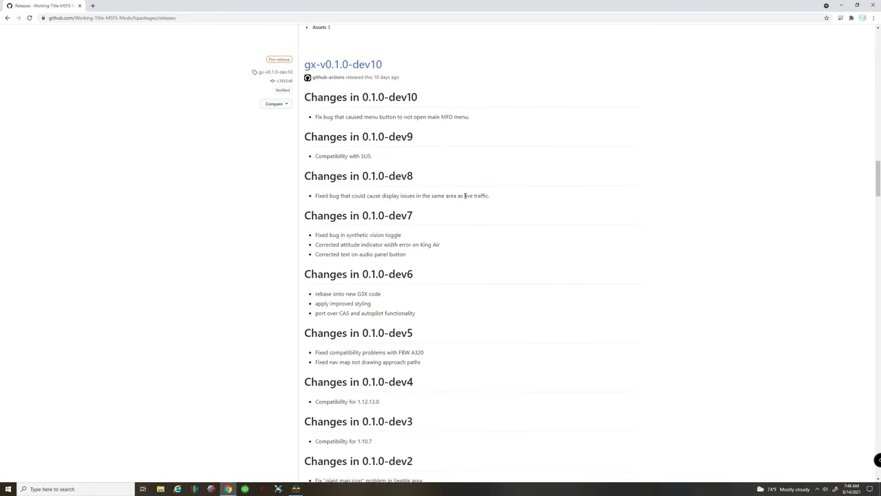
pyautogui.scroll(-3)
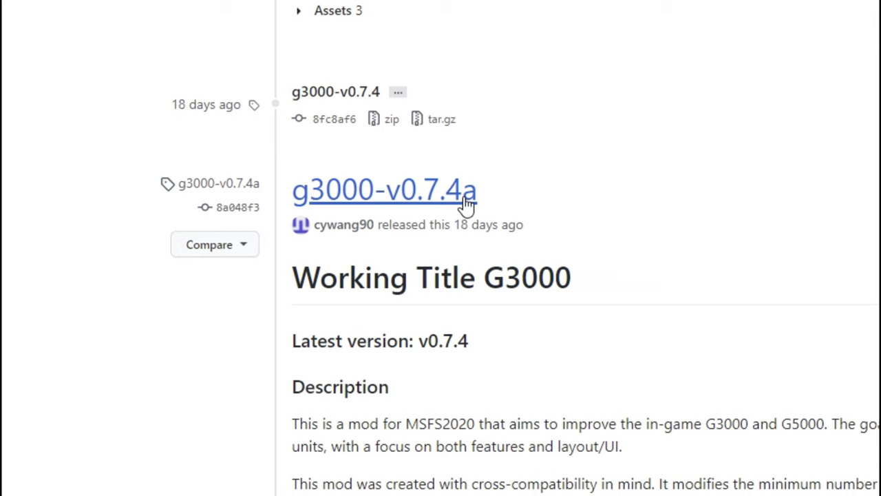
pyautogui.moveTo(527, 206)
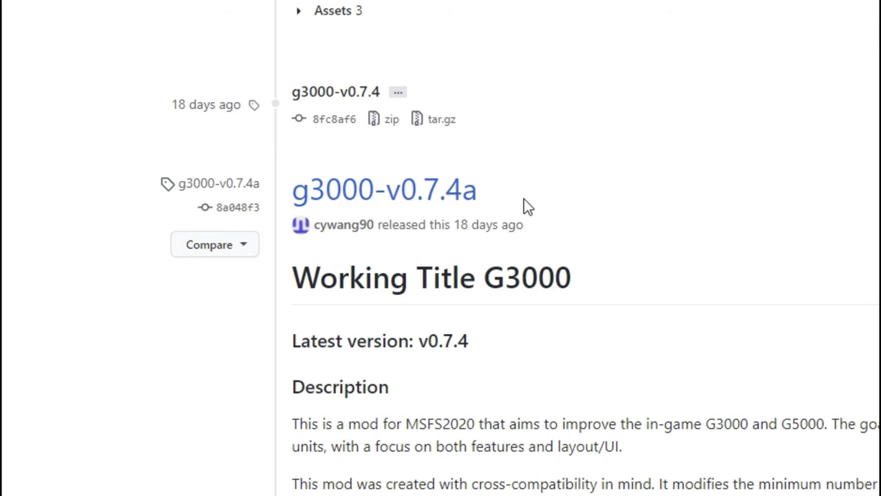
pyautogui.scroll(-3)
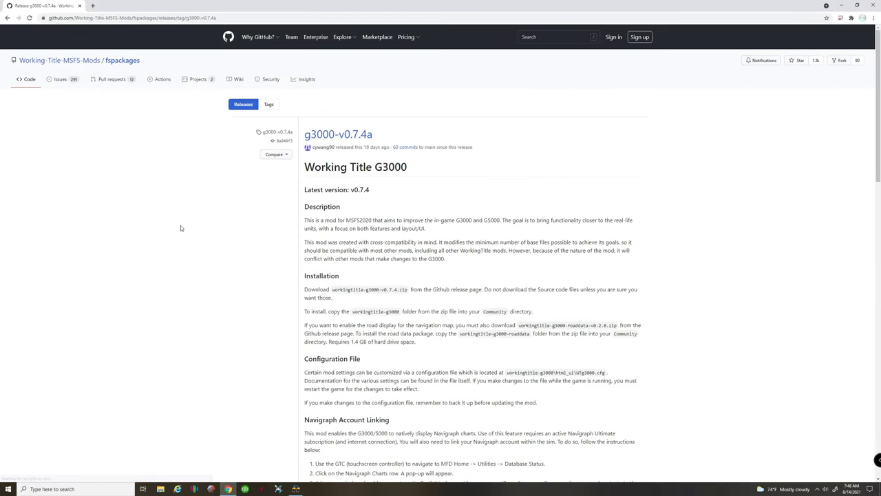
pyautogui.scroll(-3)
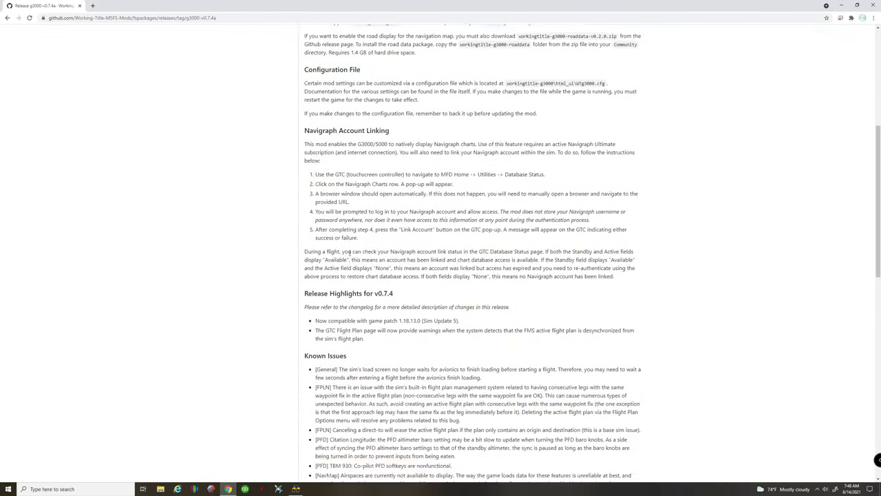
# - Download workingtitle-g3000-v0.7.4.zip from the g3000-v0.7.4a release's Assets section
pyautogui.scroll(-3)
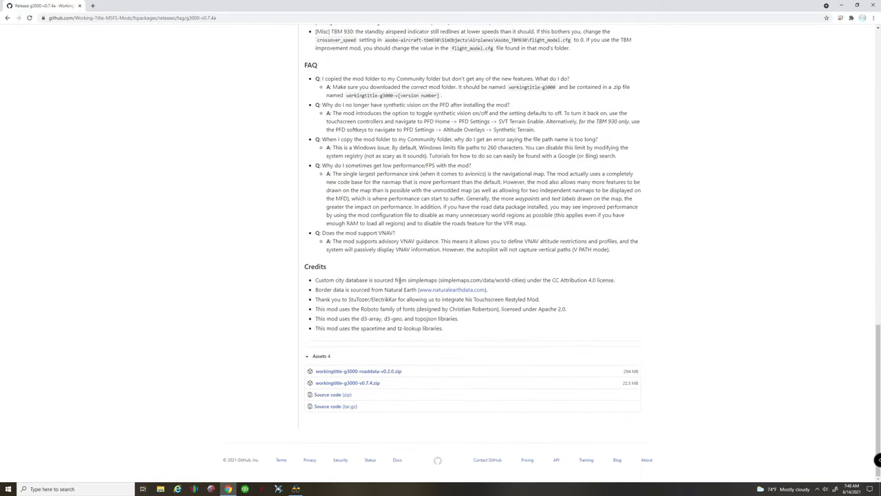
pyautogui.moveTo(290, 339)
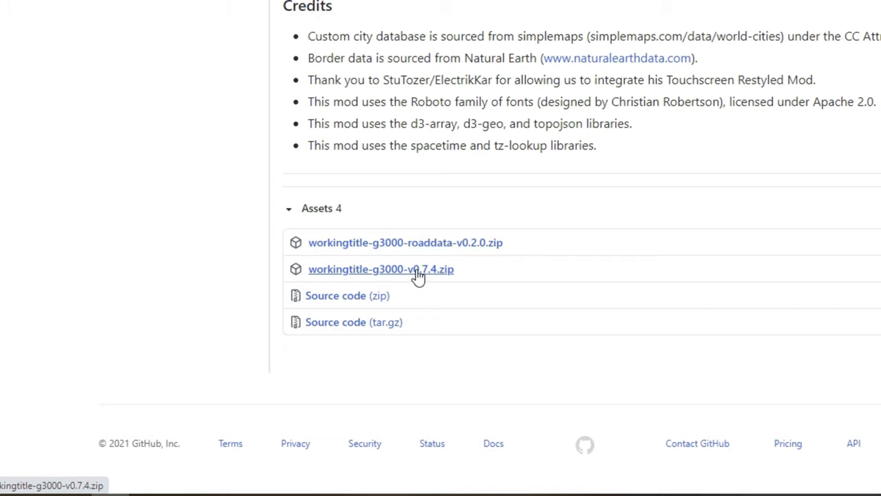
pyautogui.moveTo(419, 266)
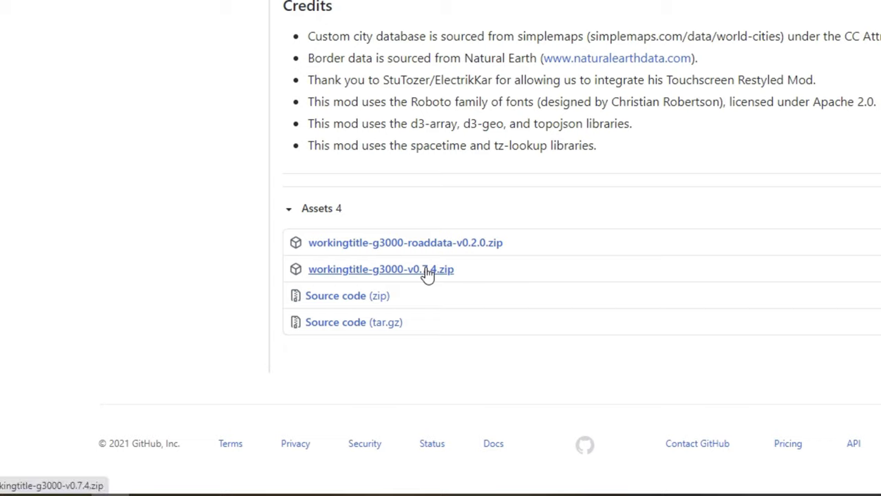
pyautogui.moveTo(461, 266)
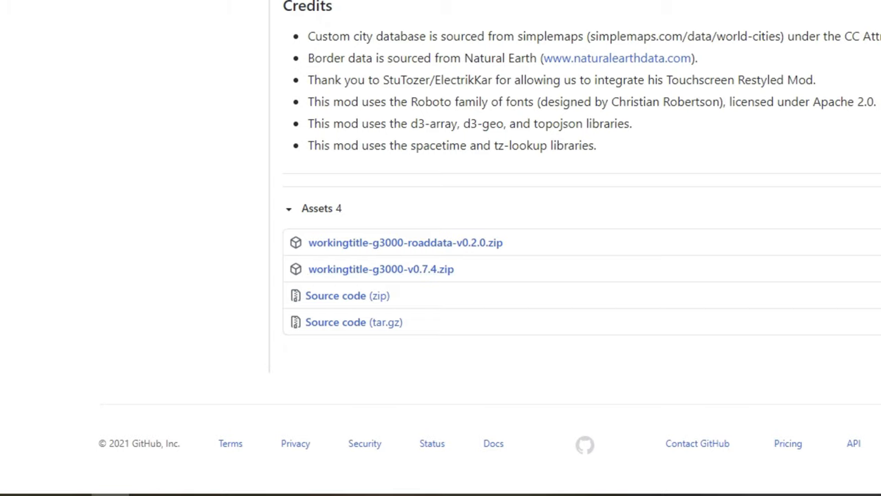
pyautogui.moveTo(370, 237)
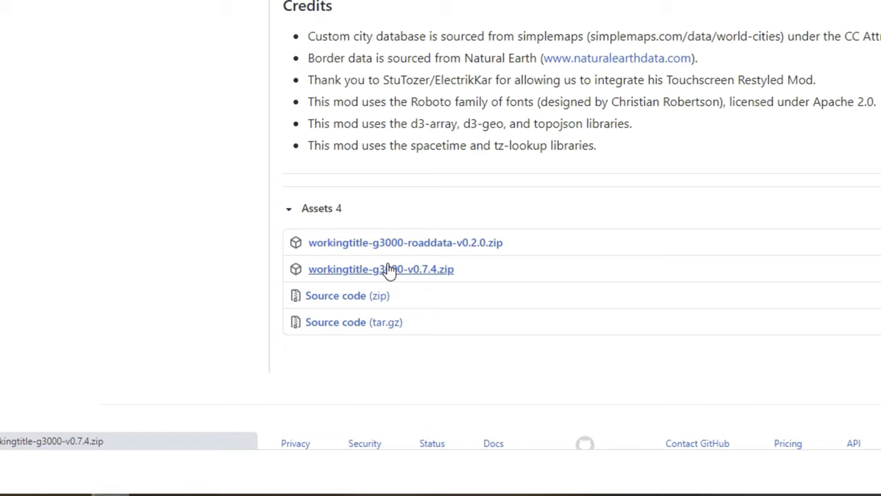
pyautogui.click(380, 269)
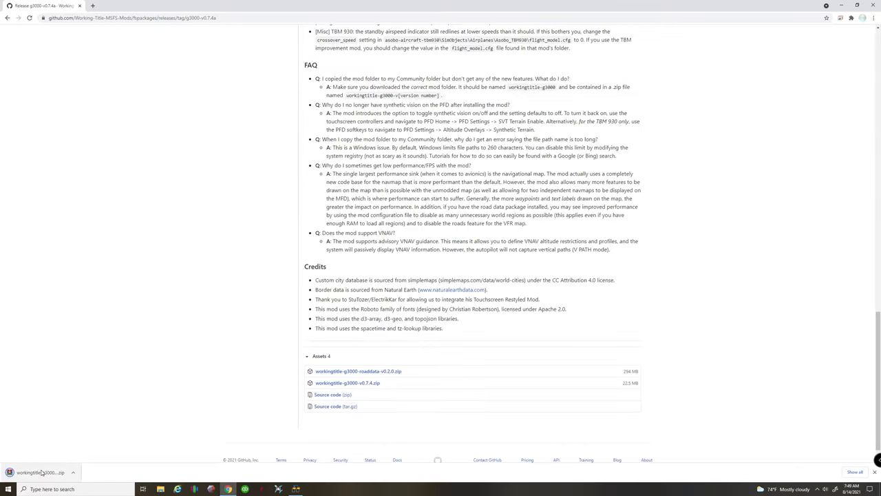
# - Open the downloaded workingtitle-g3000-v0.7.4.zip in WinRAR and select its workingtitle-g3000 folder
pyautogui.click(39, 471)
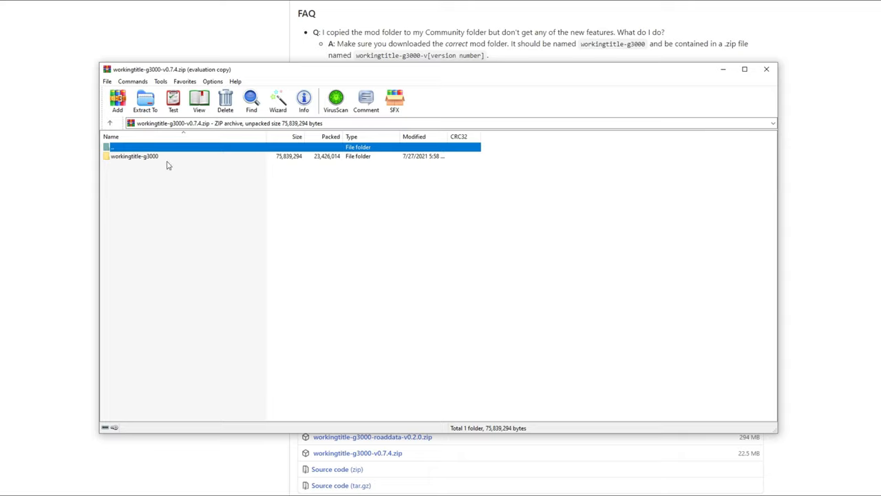
pyautogui.doubleClick(134, 156)
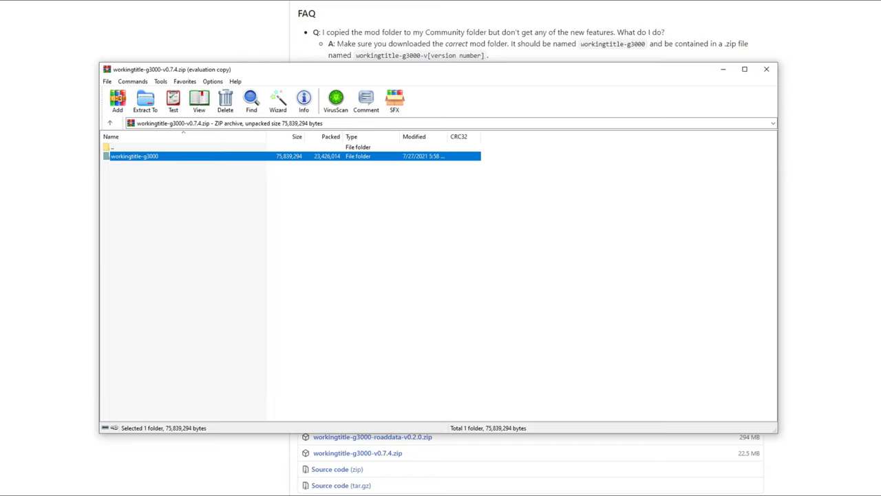
pyautogui.moveTo(210, 158)
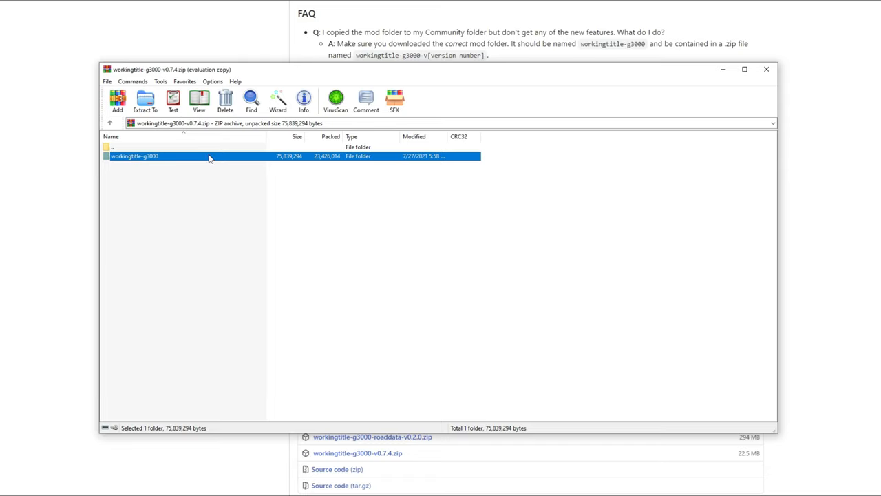